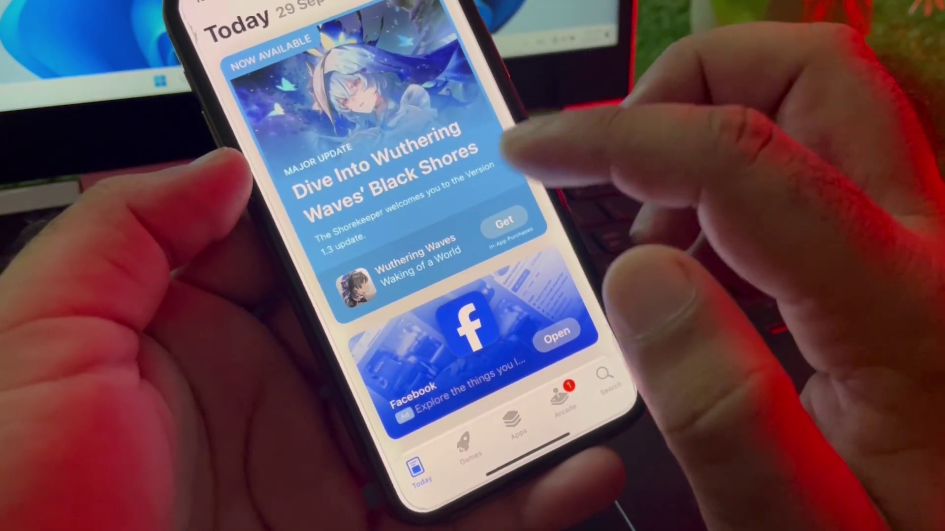
- Leave the App Store for the Home Screen and launch the Settings app
{"action": "scroll", "scroll_direction": "down", "scroll_amount": 3}
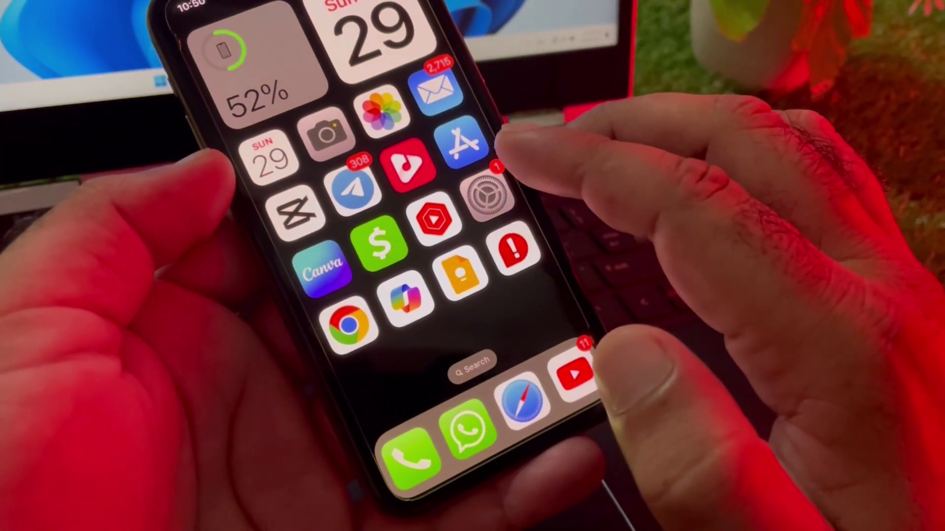
{"action": "left_click", "coordinate": [483, 196]}
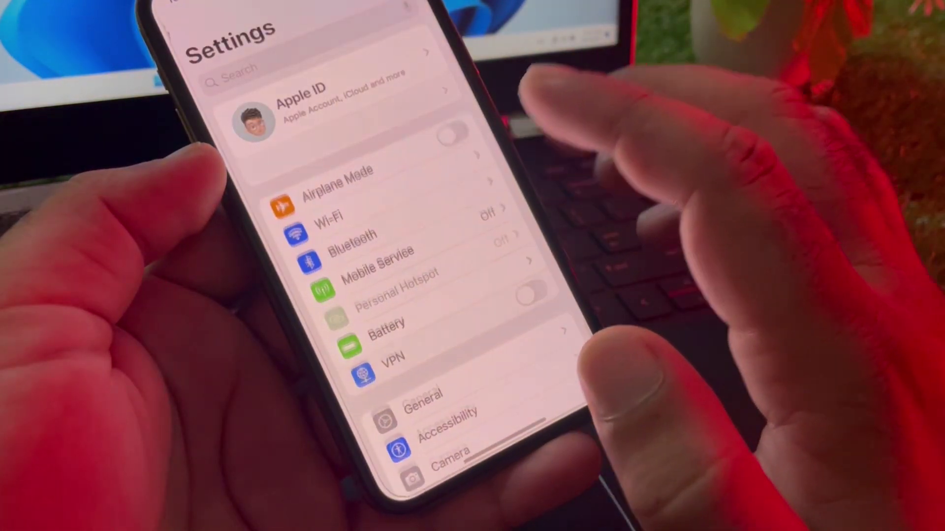